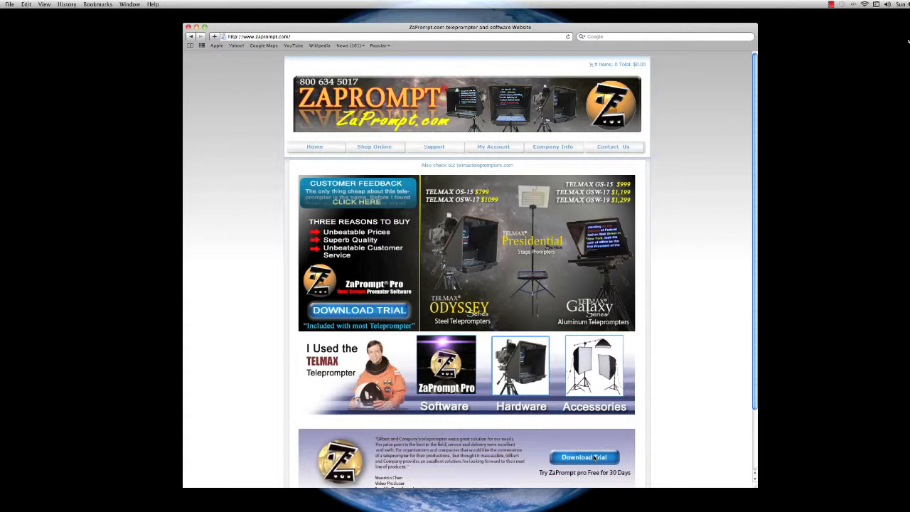
pyautogui.moveTo(492, 147)
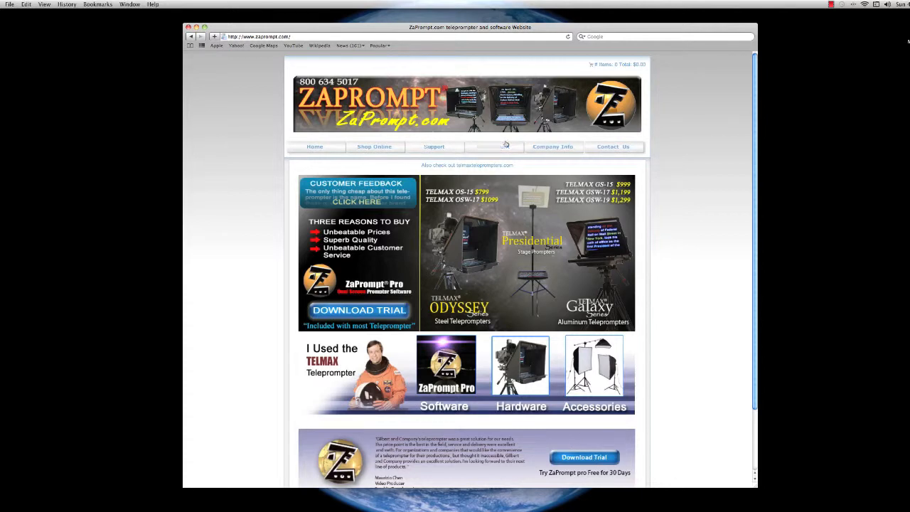
# Step: Visit the customer account page twice, returning to the ZaPrompt.com home page each time
pyautogui.click(494, 147)
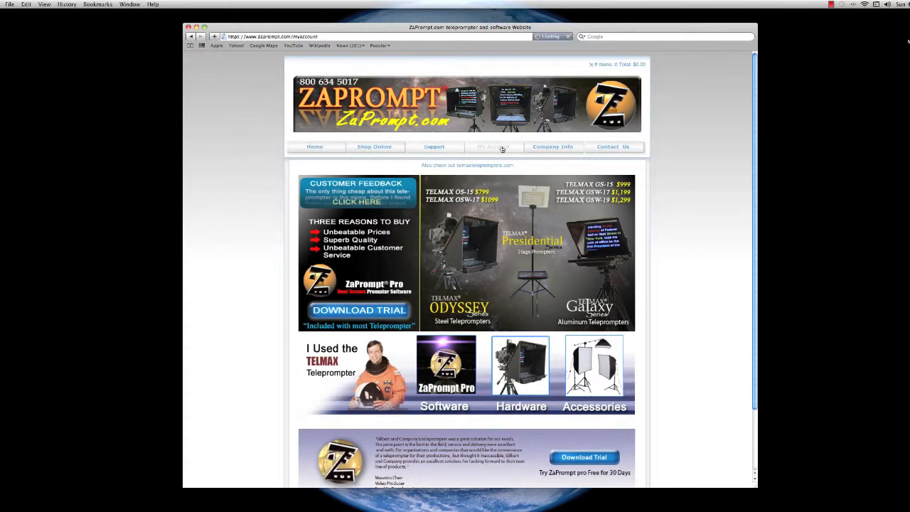
pyautogui.click(495, 147)
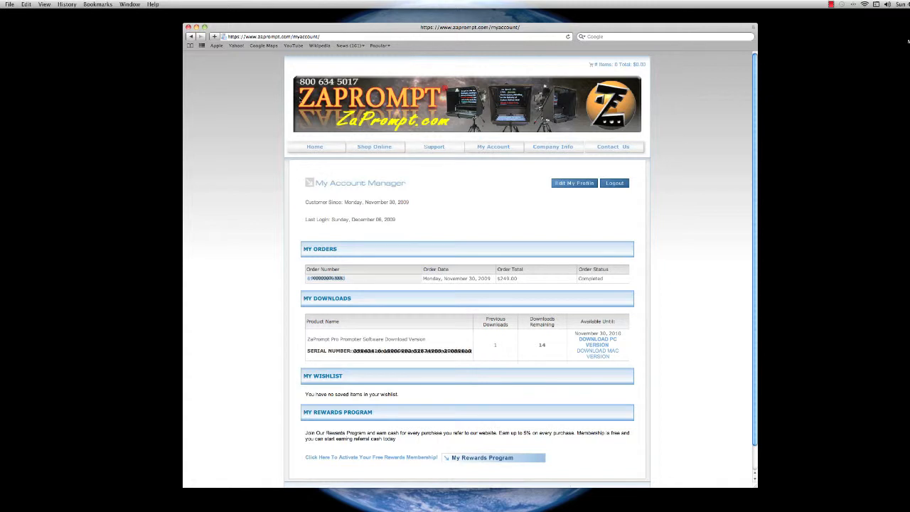
pyautogui.click(314, 147)
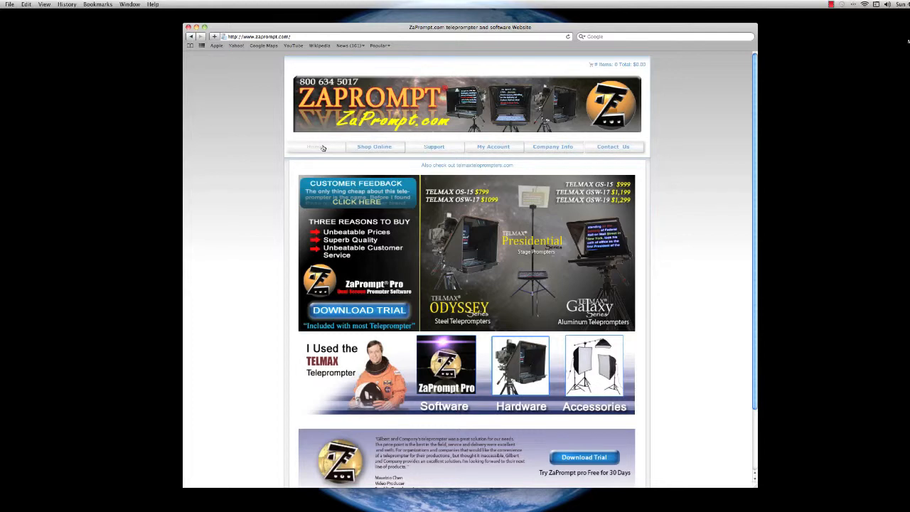
pyautogui.moveTo(493, 149)
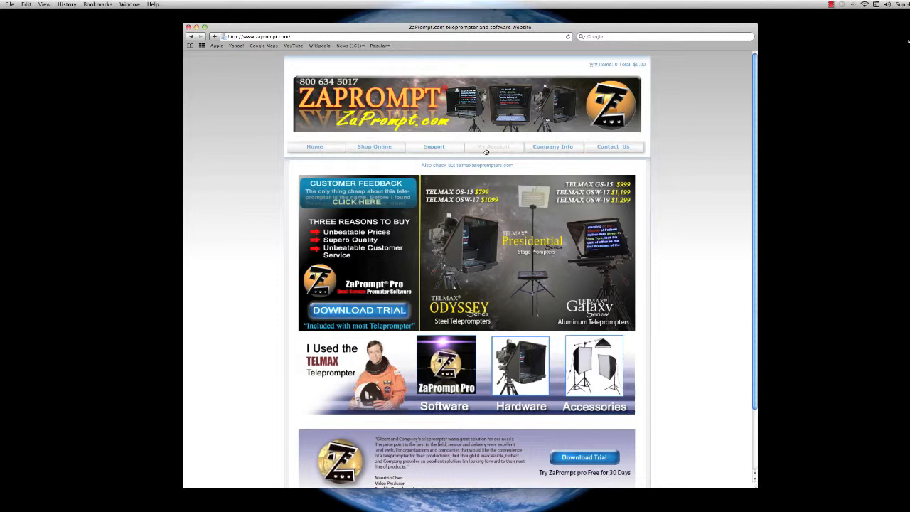
pyautogui.click(494, 147)
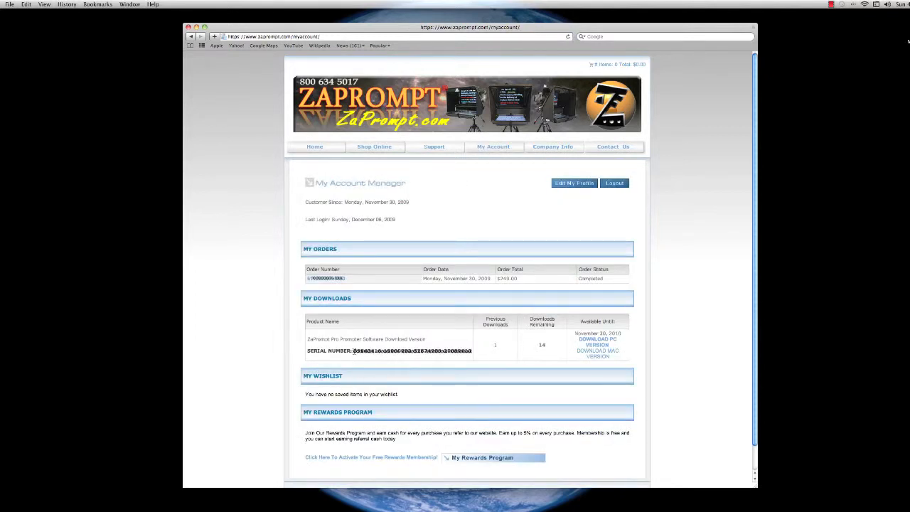
pyautogui.moveTo(316, 147)
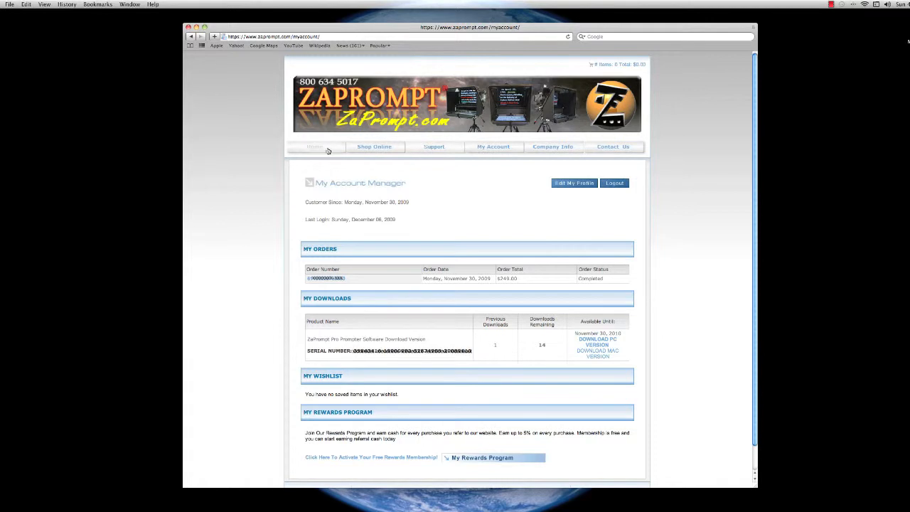
pyautogui.click(314, 146)
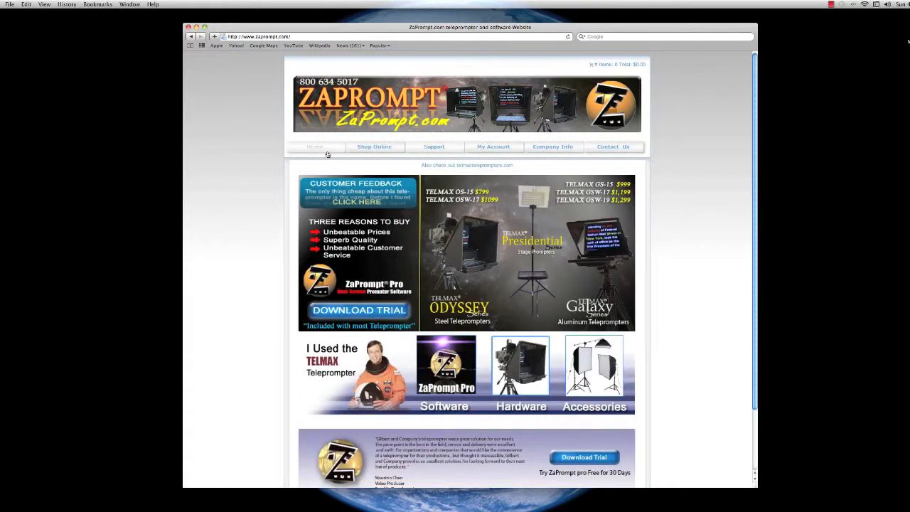
pyautogui.moveTo(486, 398)
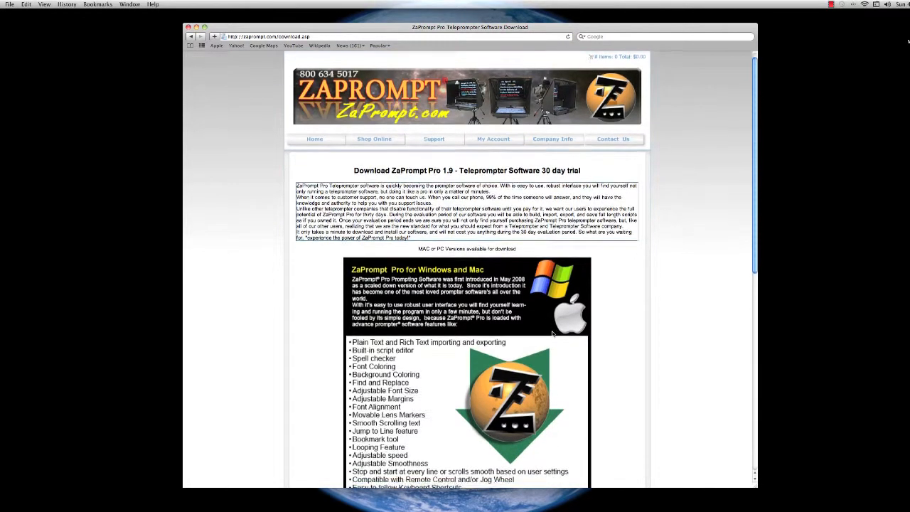
# Step: Review the trial download page's feature list down to the e-mail form and system requirements
pyautogui.scroll(-3)
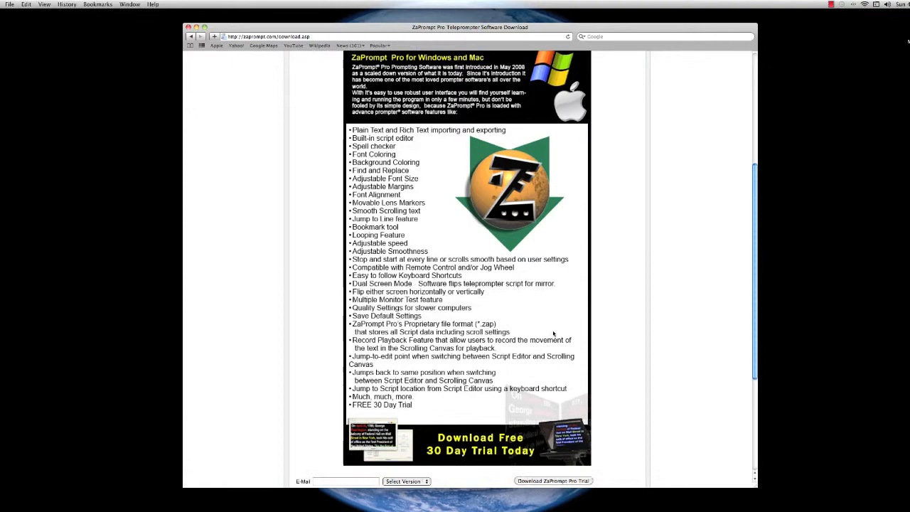
pyautogui.scroll(3)
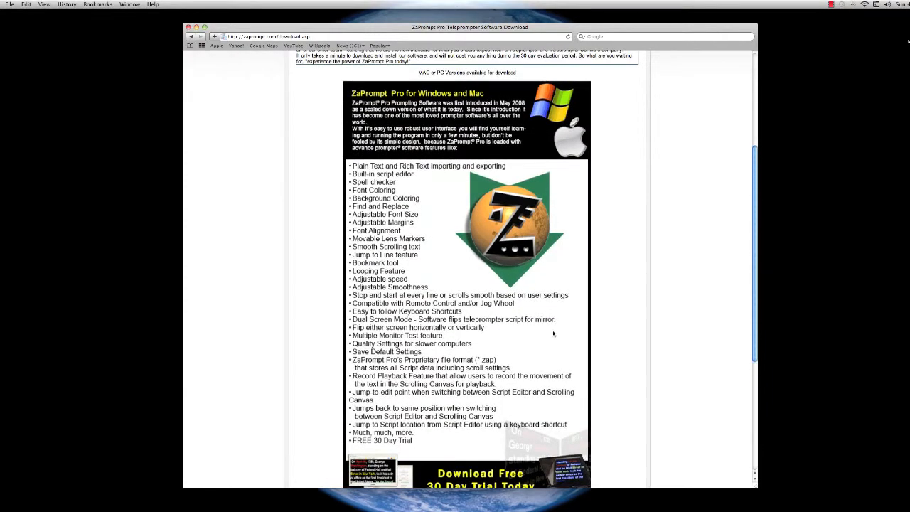
pyautogui.scroll(-3)
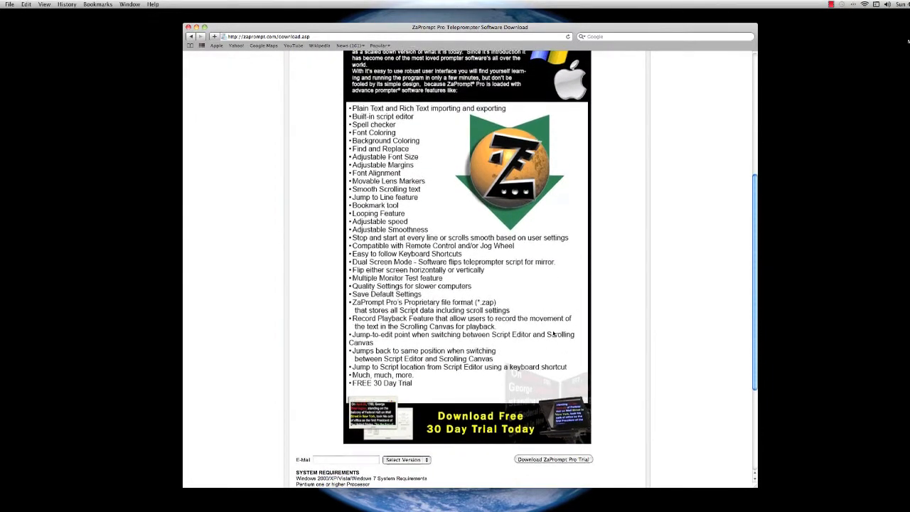
pyautogui.scroll(-3)
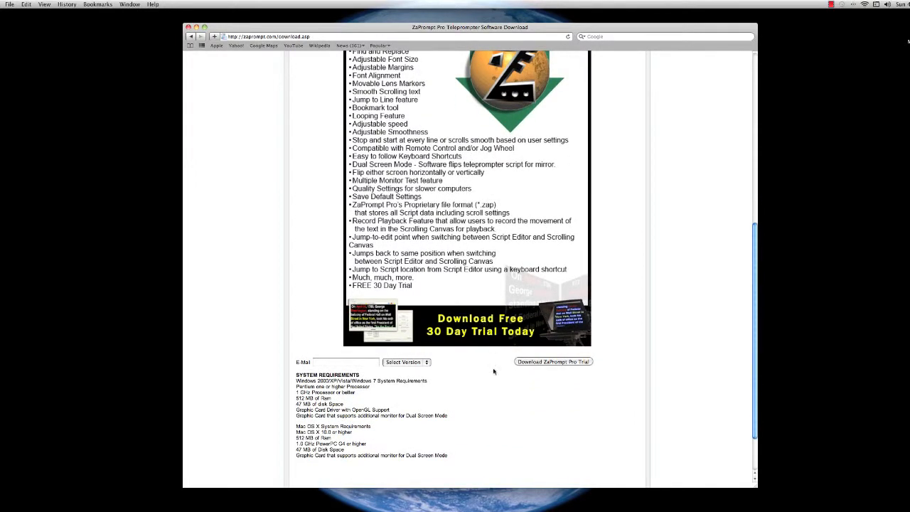
pyautogui.scroll(-3)
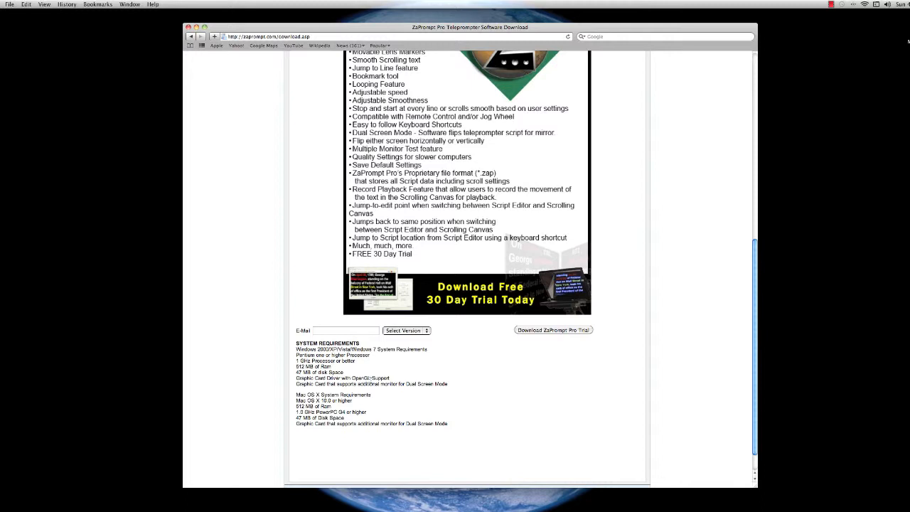
pyautogui.click(345, 330)
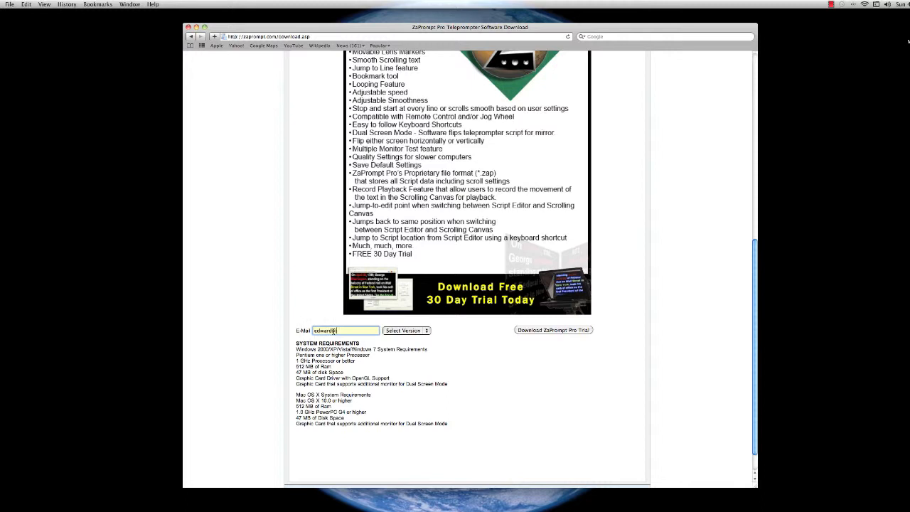
pyautogui.write('@zaprompt.com')
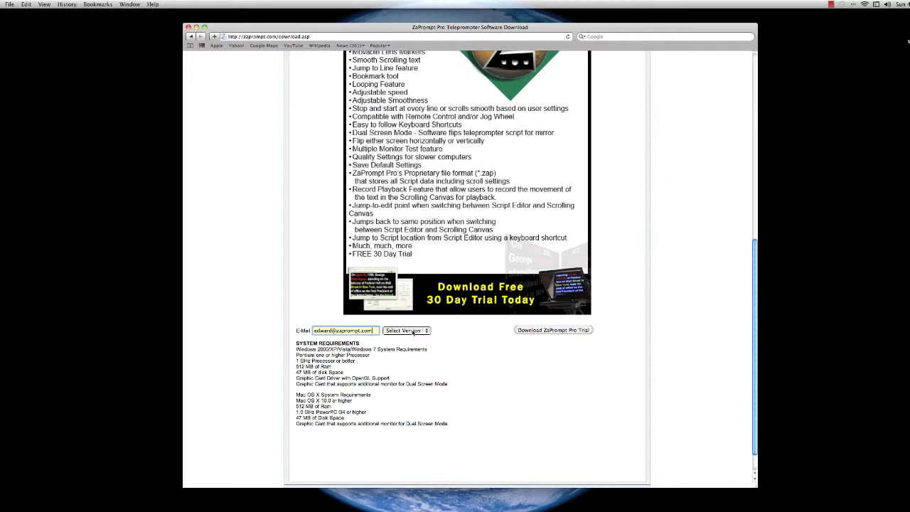
pyautogui.click(406, 330)
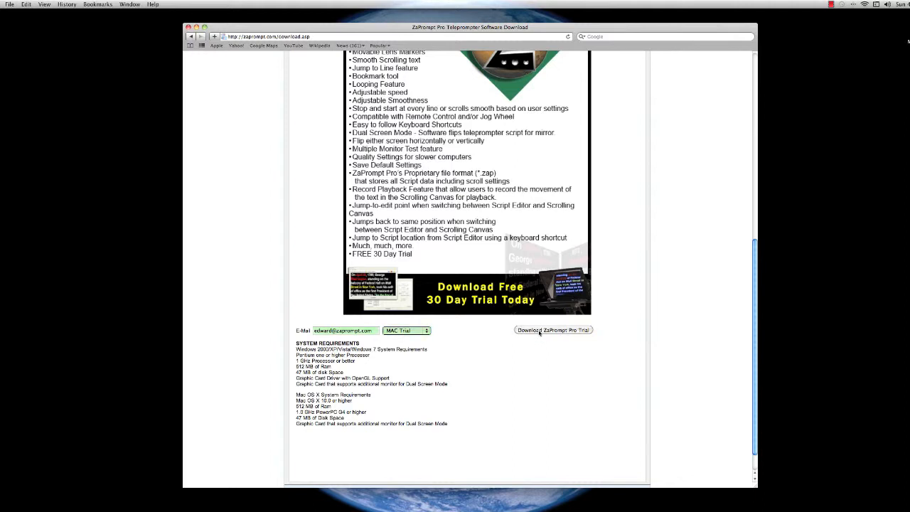
pyautogui.click(553, 330)
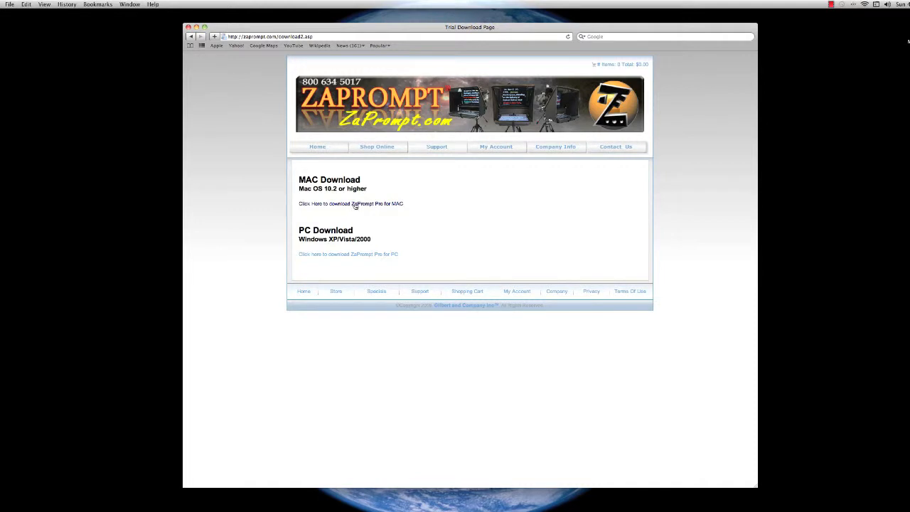
pyautogui.click(350, 203)
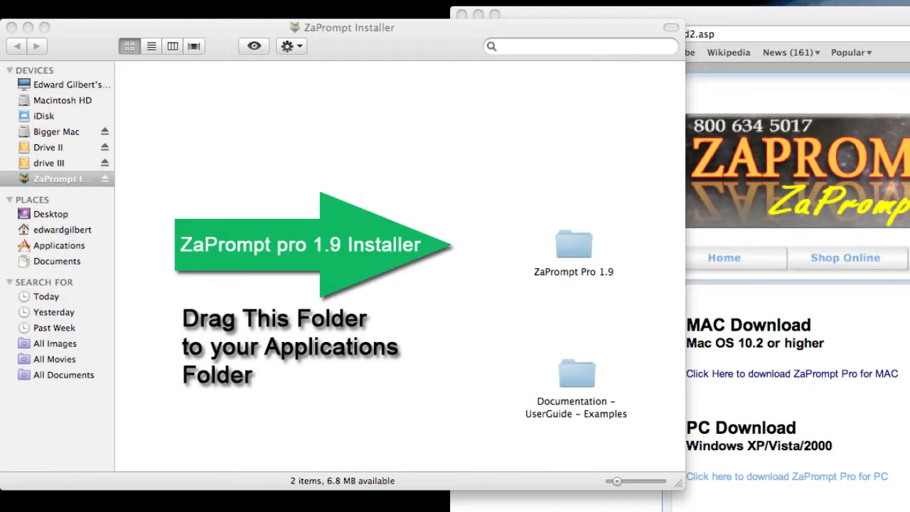
pyautogui.moveTo(647, 274)
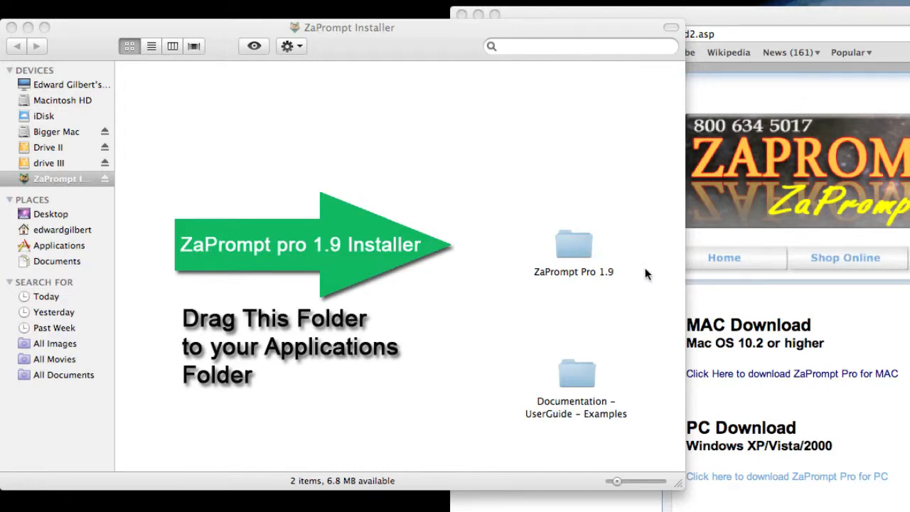
# Step: Drag ZaPrompt Pro 1.9 into Applications and show that folder in a Finder window
pyautogui.moveTo(574, 244); pyautogui.dragTo(597, 349)
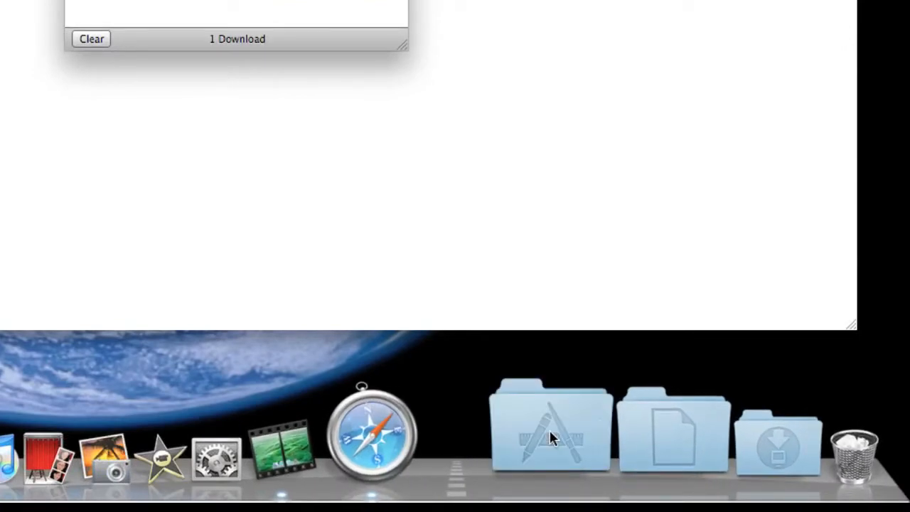
pyautogui.click(552, 429)
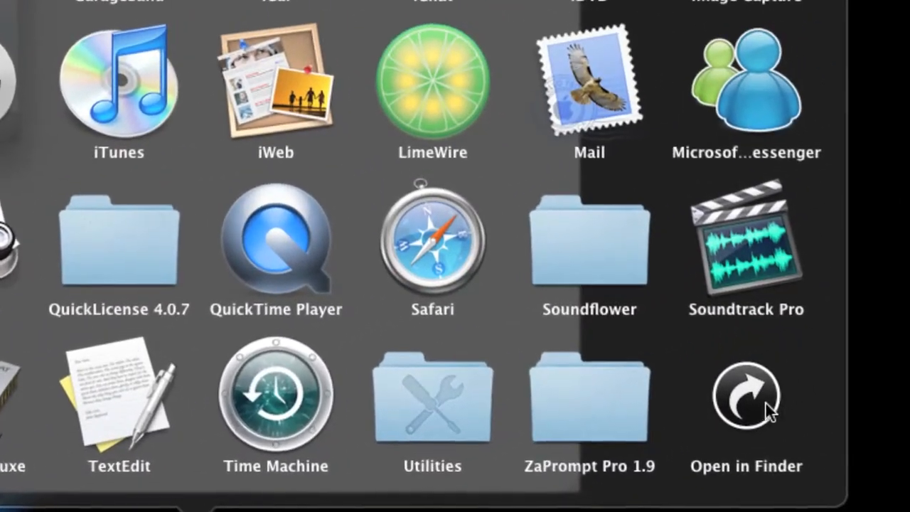
pyautogui.click(745, 395)
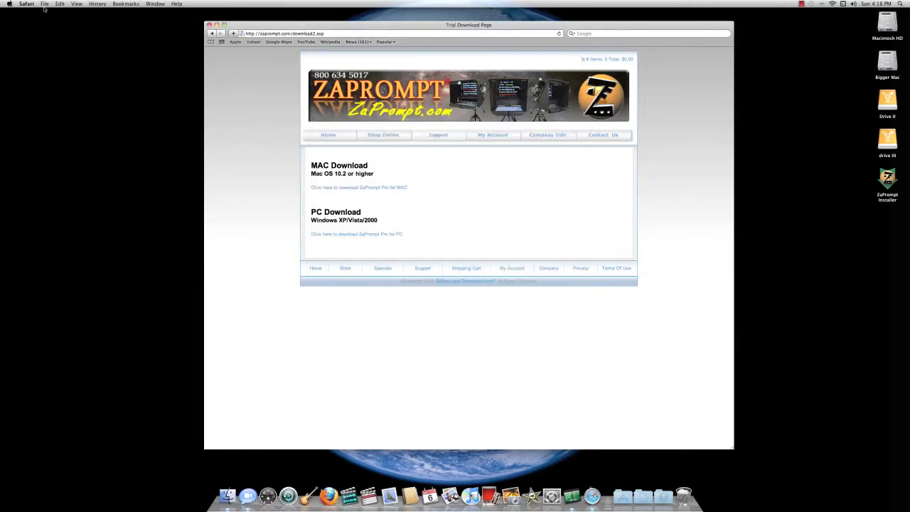
pyautogui.moveTo(241, 58)
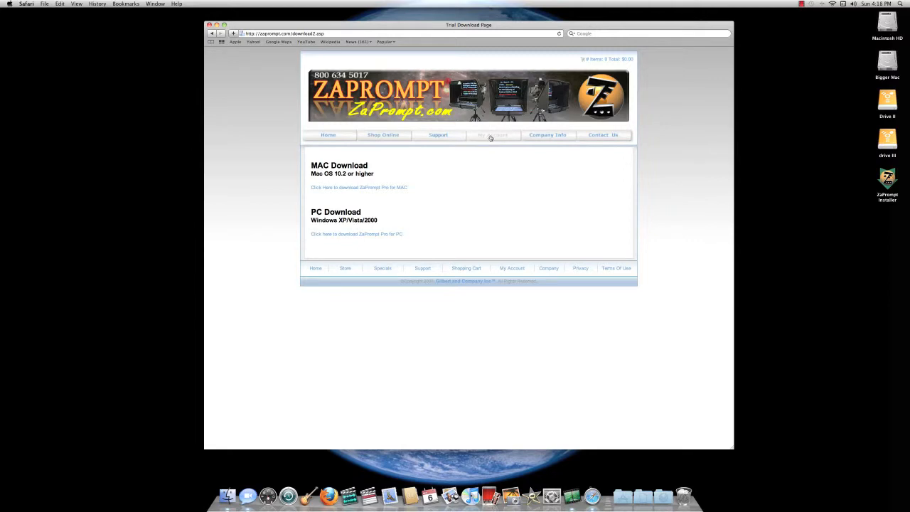
pyautogui.click(489, 135)
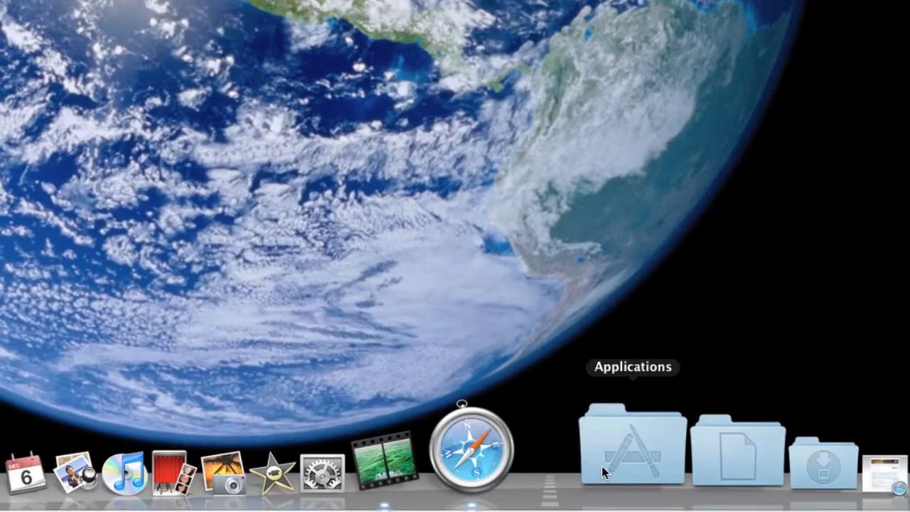
# Step: Show the Applications folder contents from the Dock
pyautogui.click(631, 444)
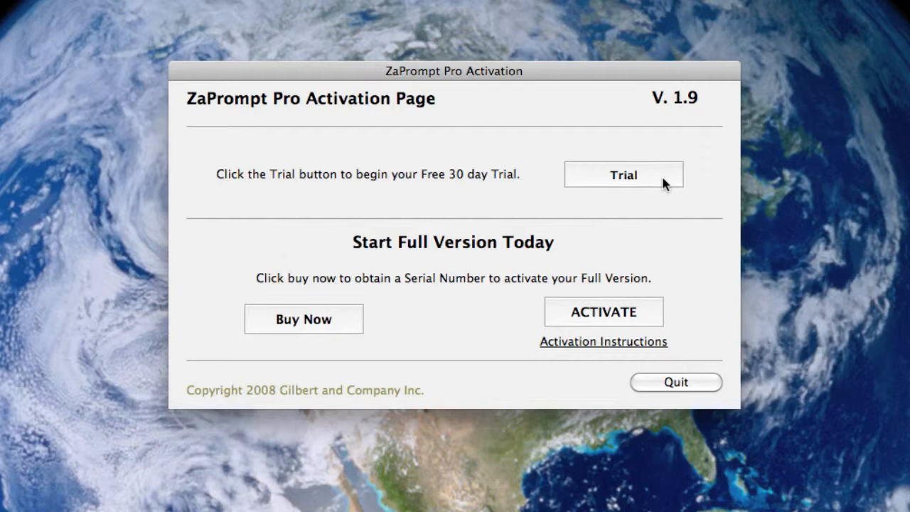
pyautogui.moveTo(336, 337)
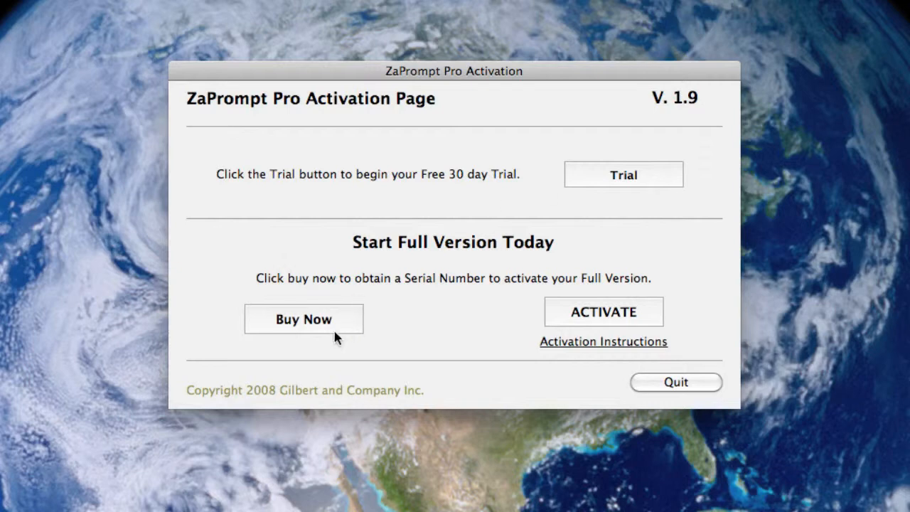
pyautogui.moveTo(296, 338)
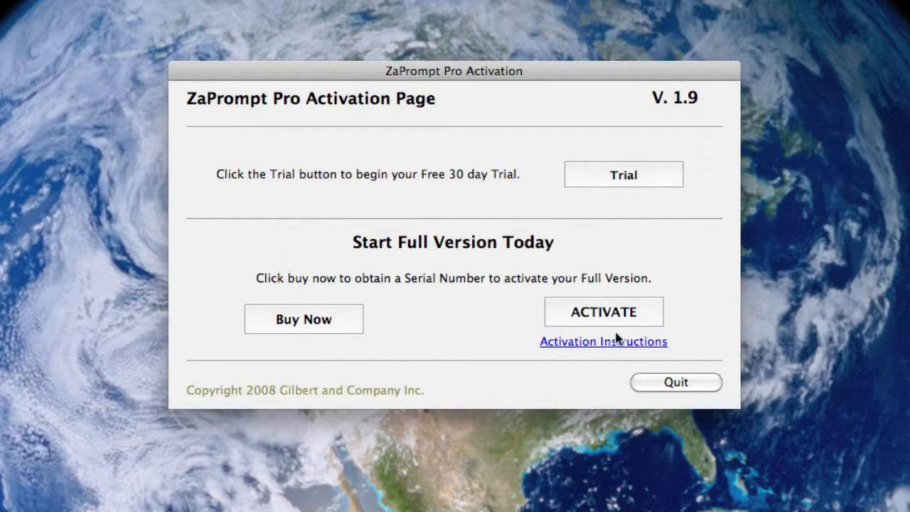
pyautogui.moveTo(680, 315)
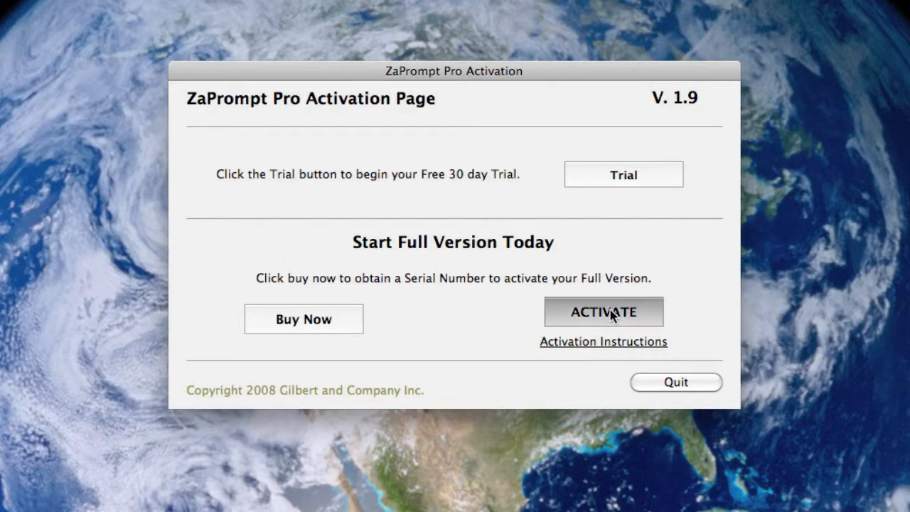
# Step: Start full-version activation to reach the Select Activation Type sheet
pyautogui.click(603, 312)
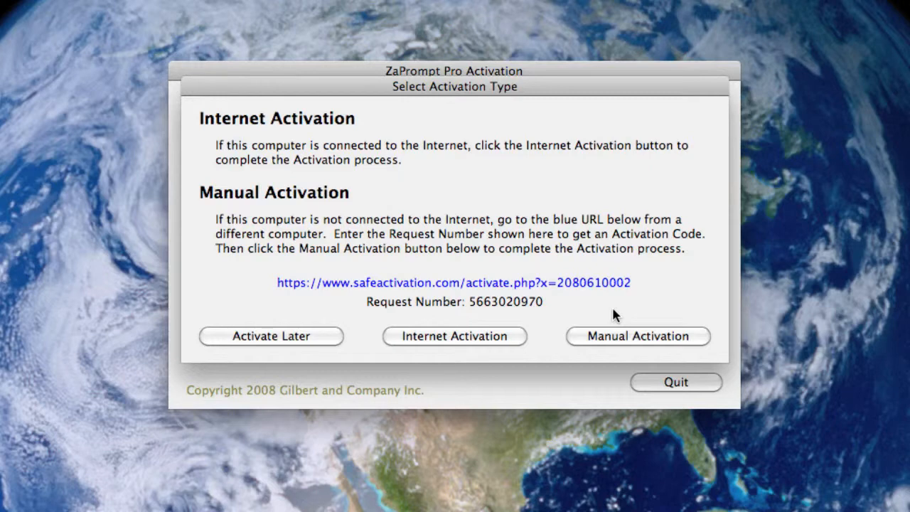
pyautogui.moveTo(474, 343)
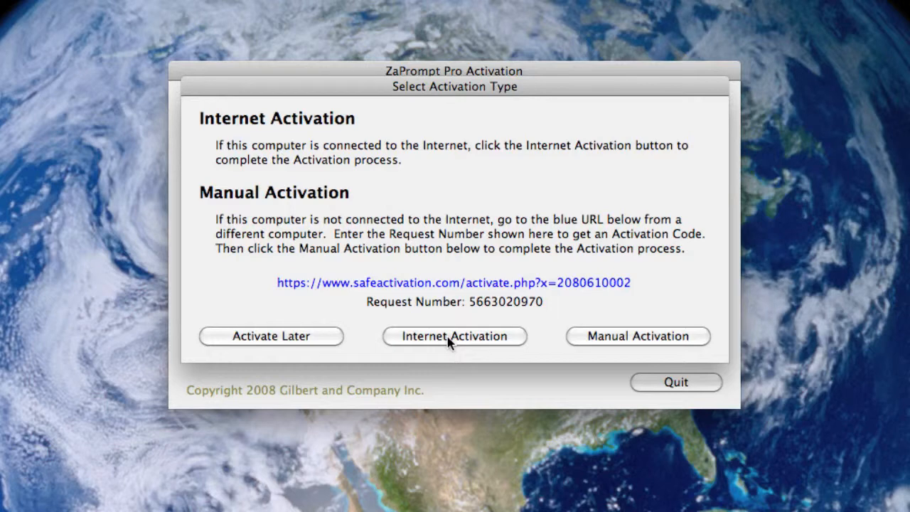
pyautogui.moveTo(301, 299)
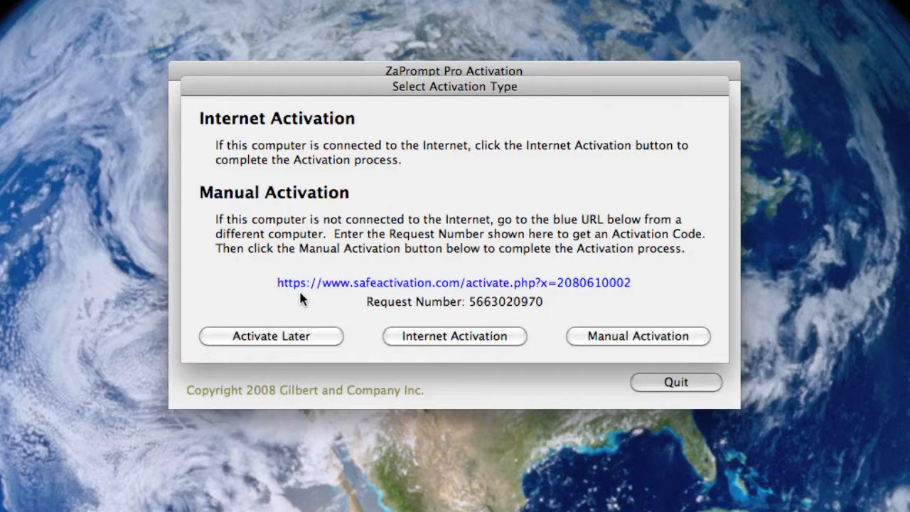
pyautogui.moveTo(243, 277)
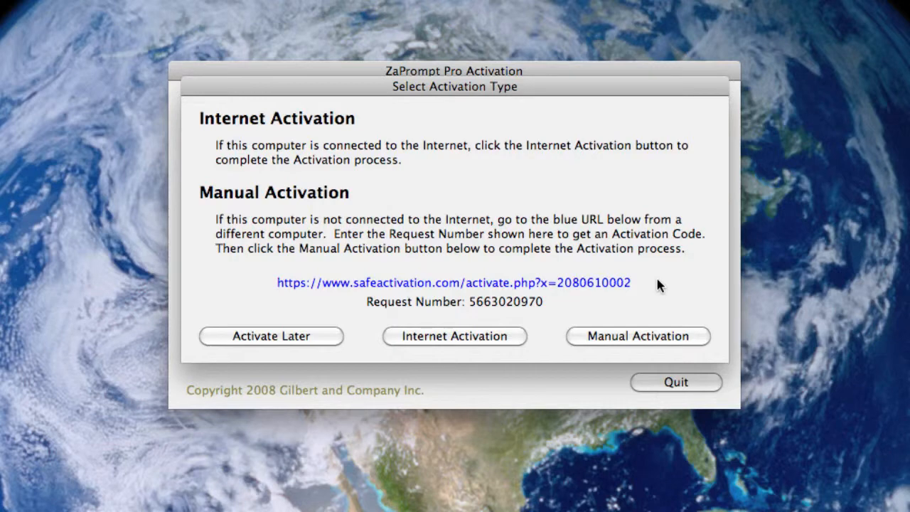
pyautogui.moveTo(604, 283)
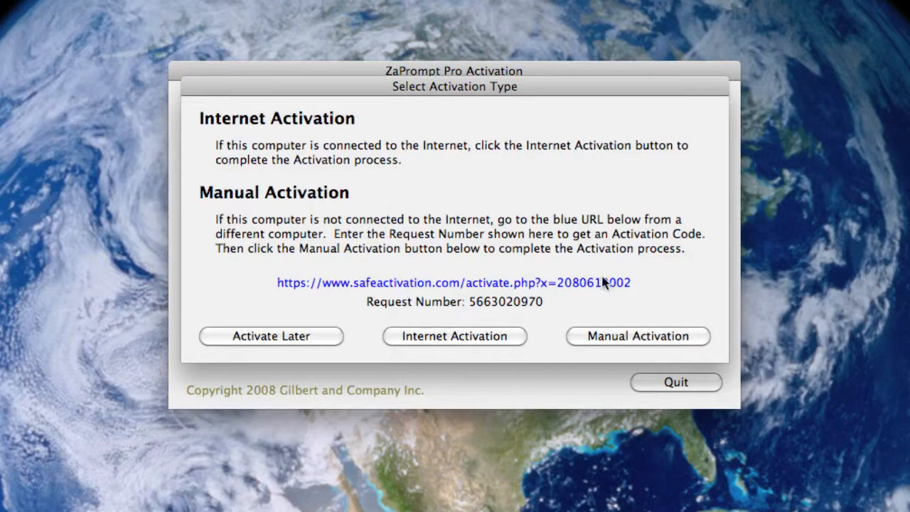
# Step: Follow the safeactivation.com link to the Activation Request form in Safari
pyautogui.click(452, 281)
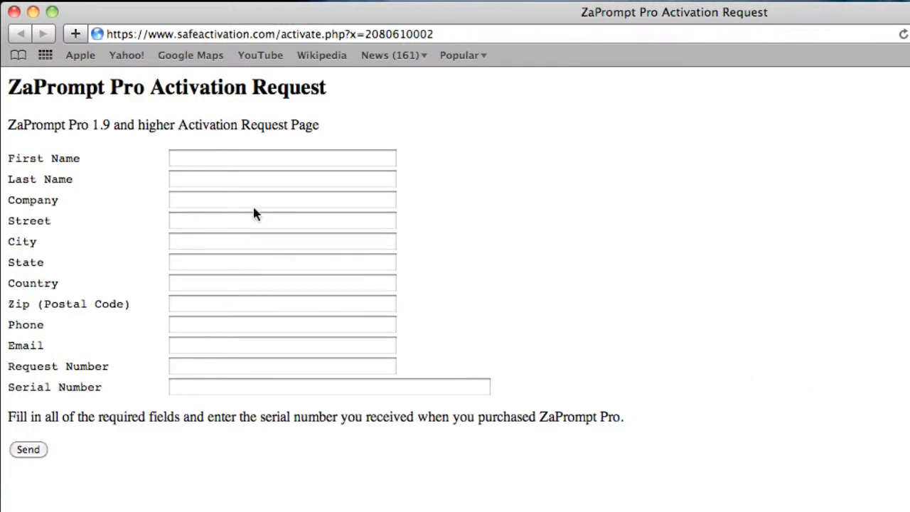
pyautogui.moveTo(71, 198)
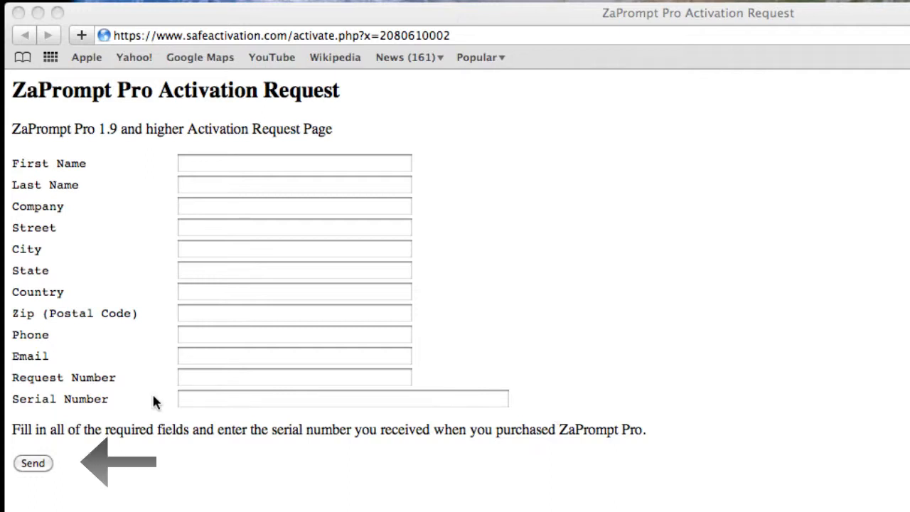
pyautogui.moveTo(368, 330)
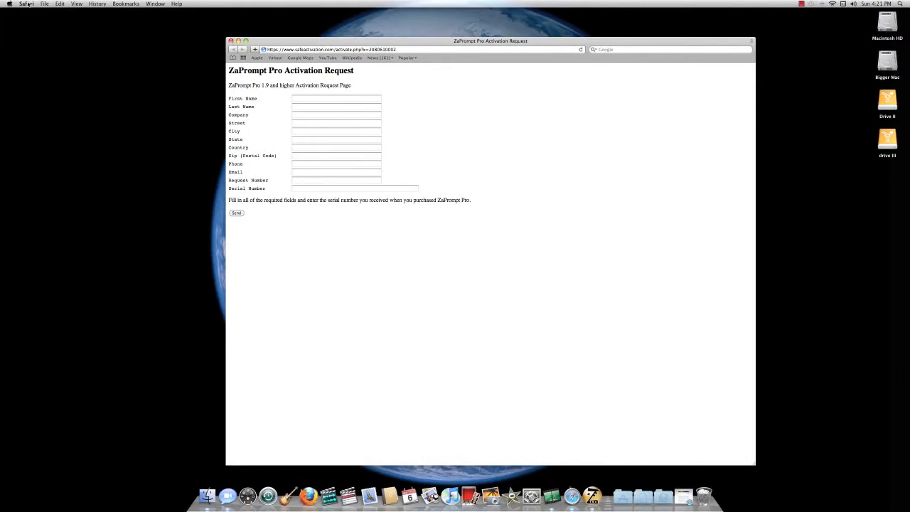
# Step: Switch from Safari back to the Select Activation Type window
pyautogui.click(59, 3)
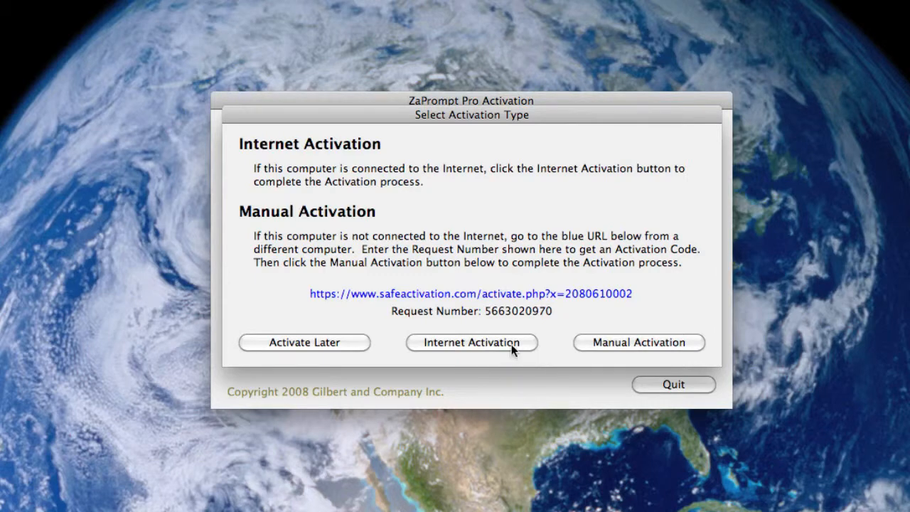
pyautogui.click(472, 341)
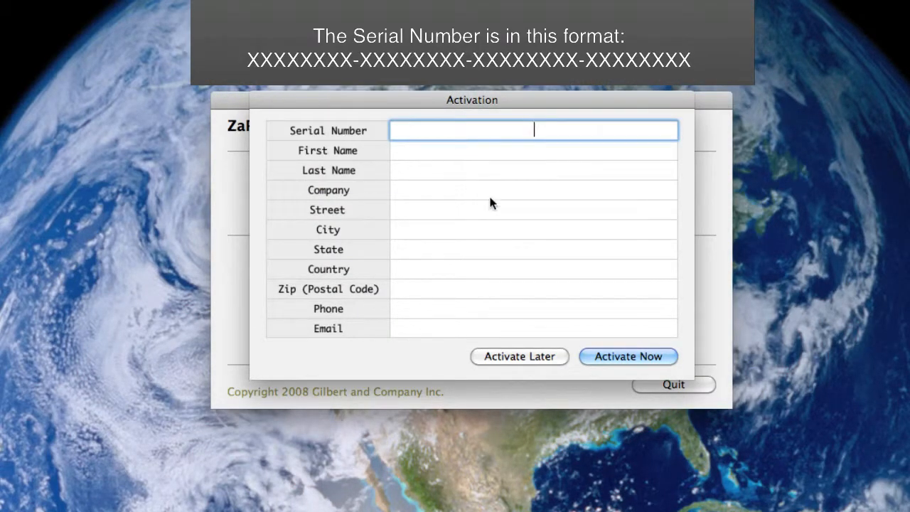
pyautogui.moveTo(449, 184)
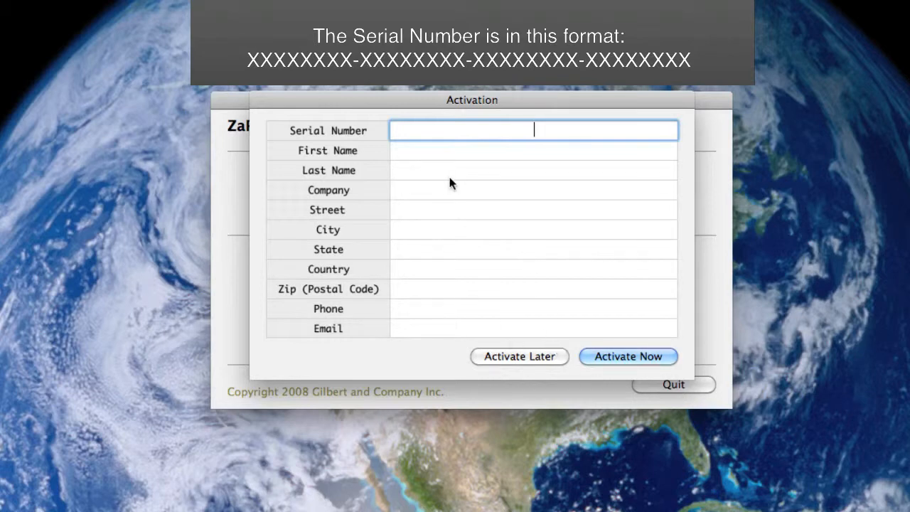
pyautogui.click(533, 171)
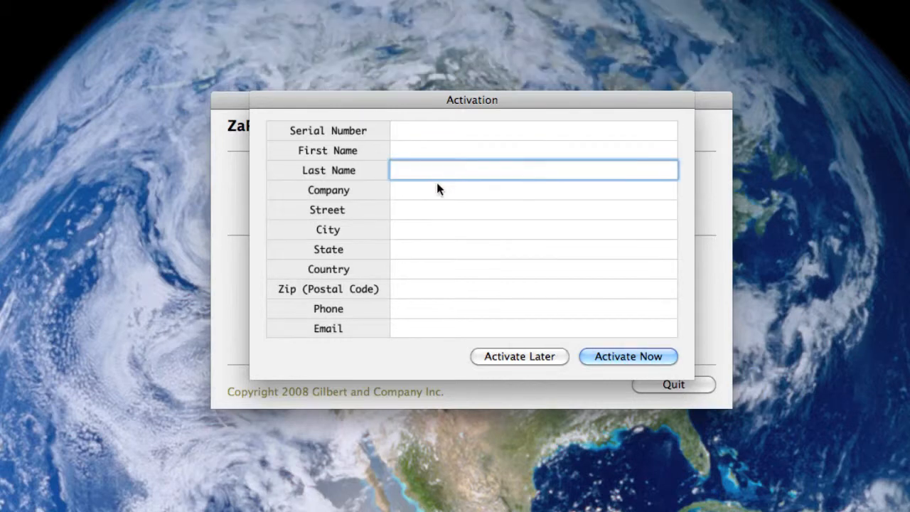
pyautogui.click(533, 229)
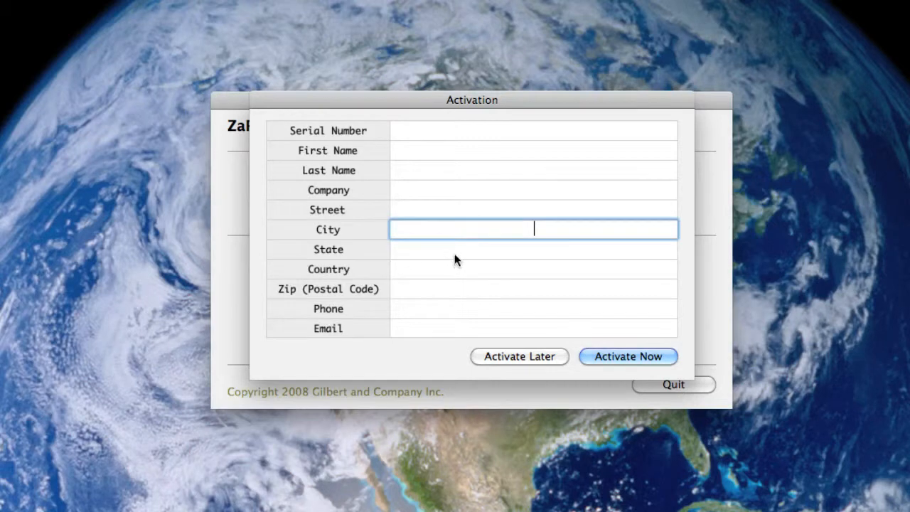
pyautogui.click(532, 249)
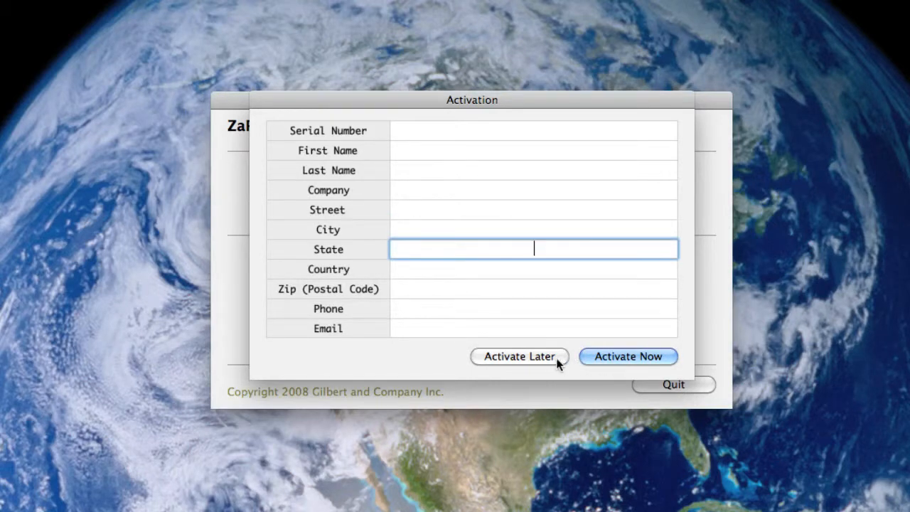
pyautogui.click(627, 356)
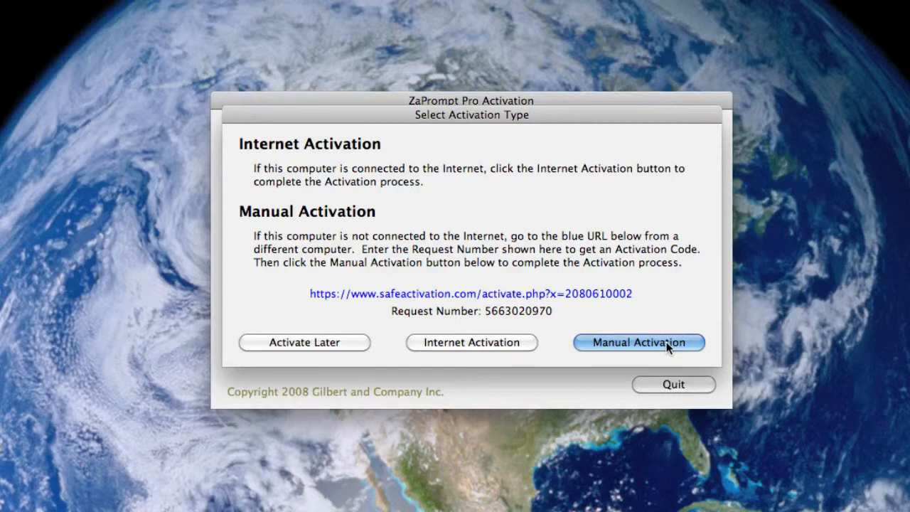
# Step: Choose Manual Activation and place the cursor in the empty Activation Code field
pyautogui.click(637, 342)
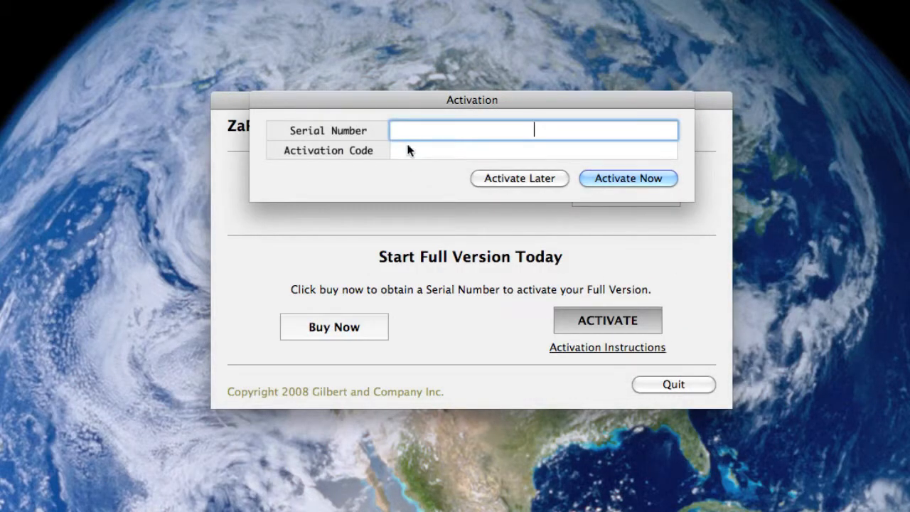
pyautogui.click(533, 150)
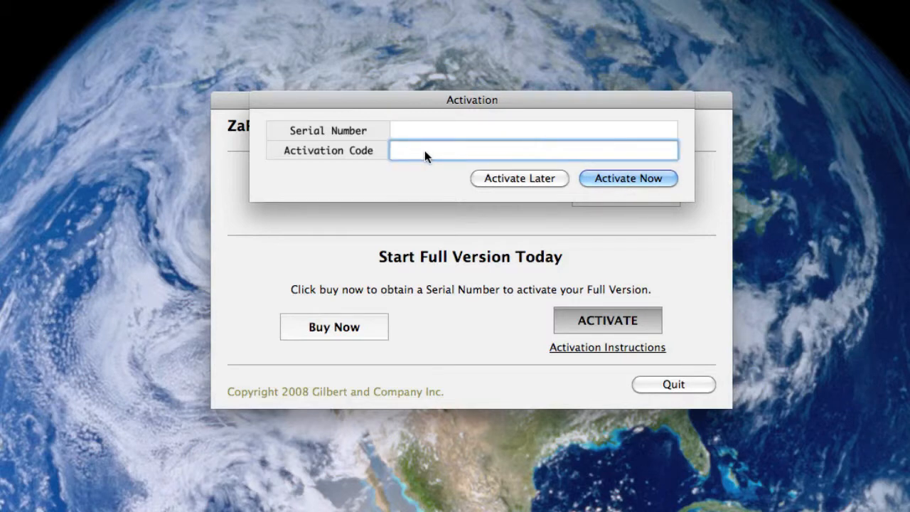
pyautogui.click(533, 150)
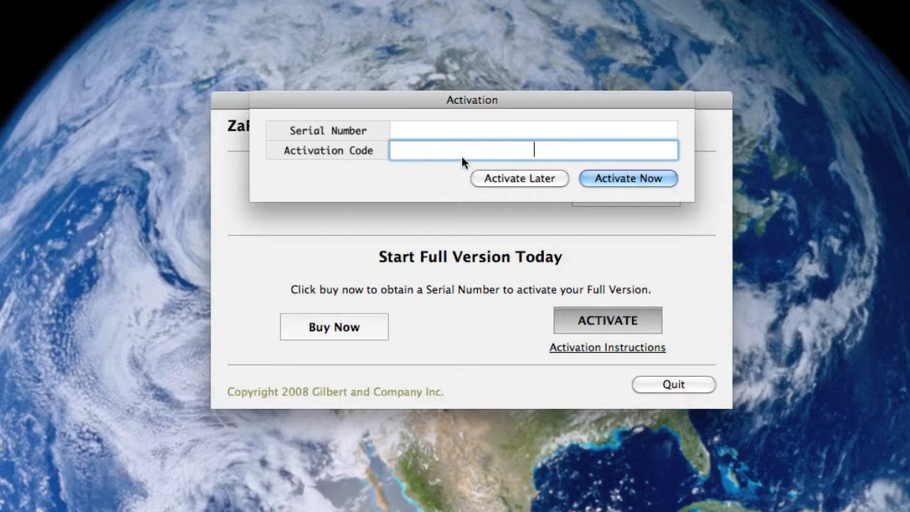
pyautogui.moveTo(541, 185)
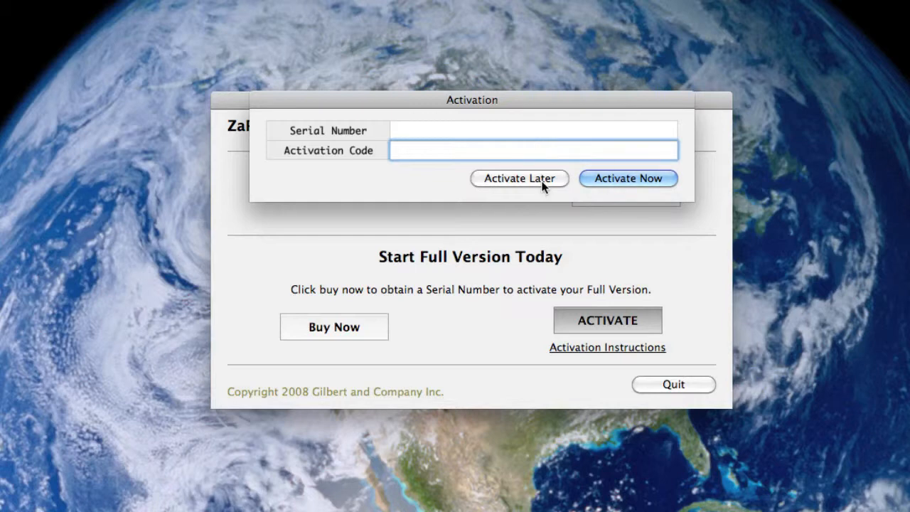
pyautogui.click(534, 151)
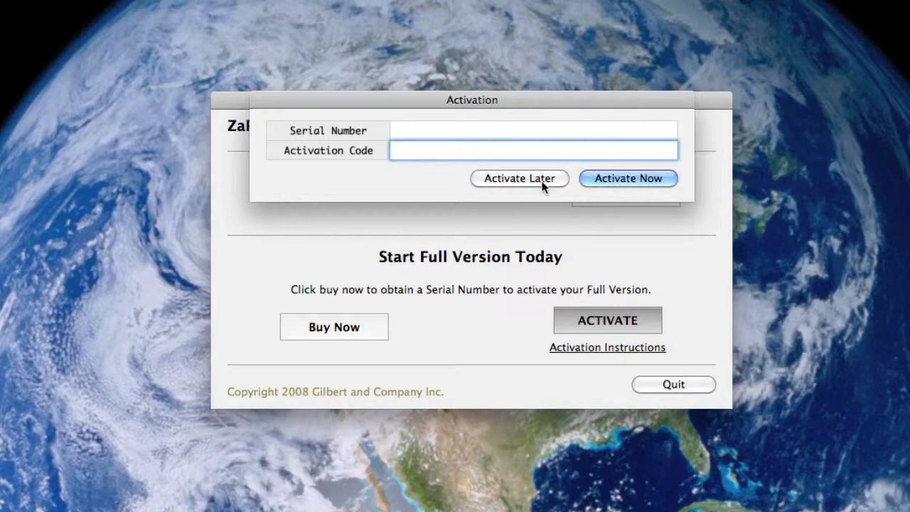
pyautogui.click(534, 149)
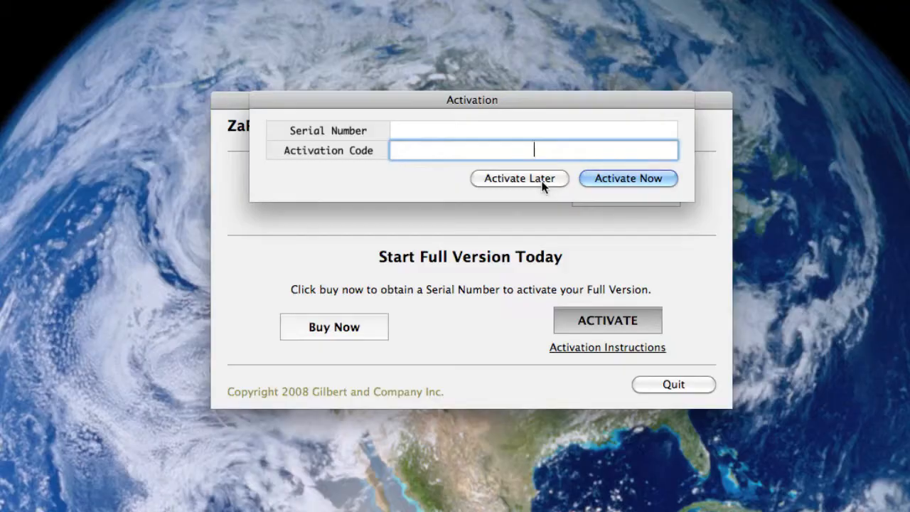